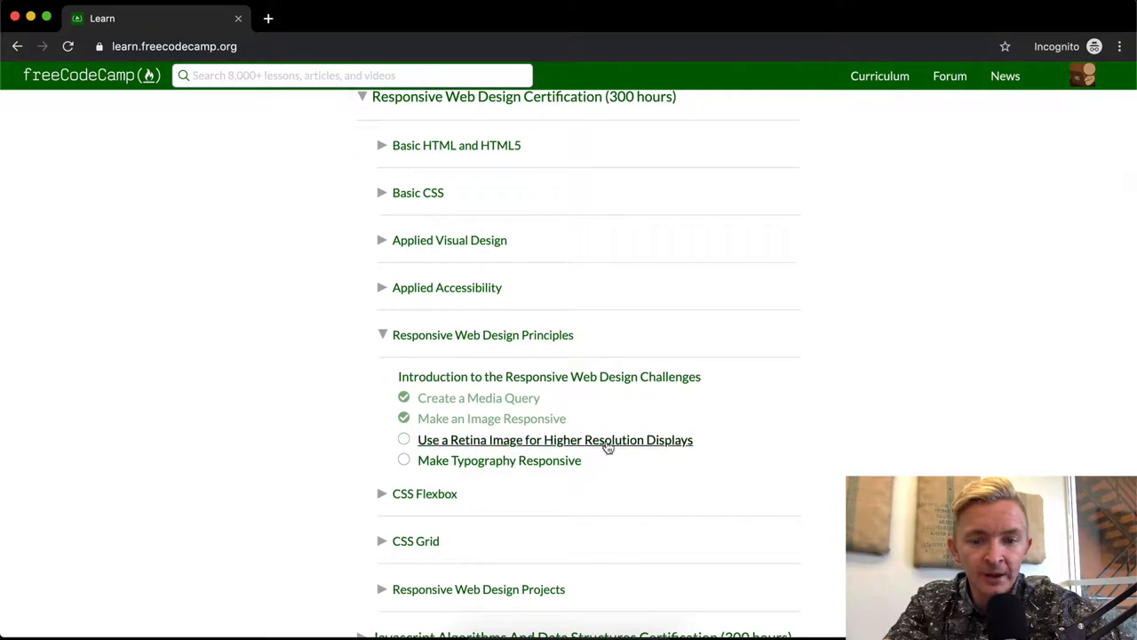
Step: Open the 'Use a Retina Image for Higher Resolution Displays' challenge
click(554, 438)
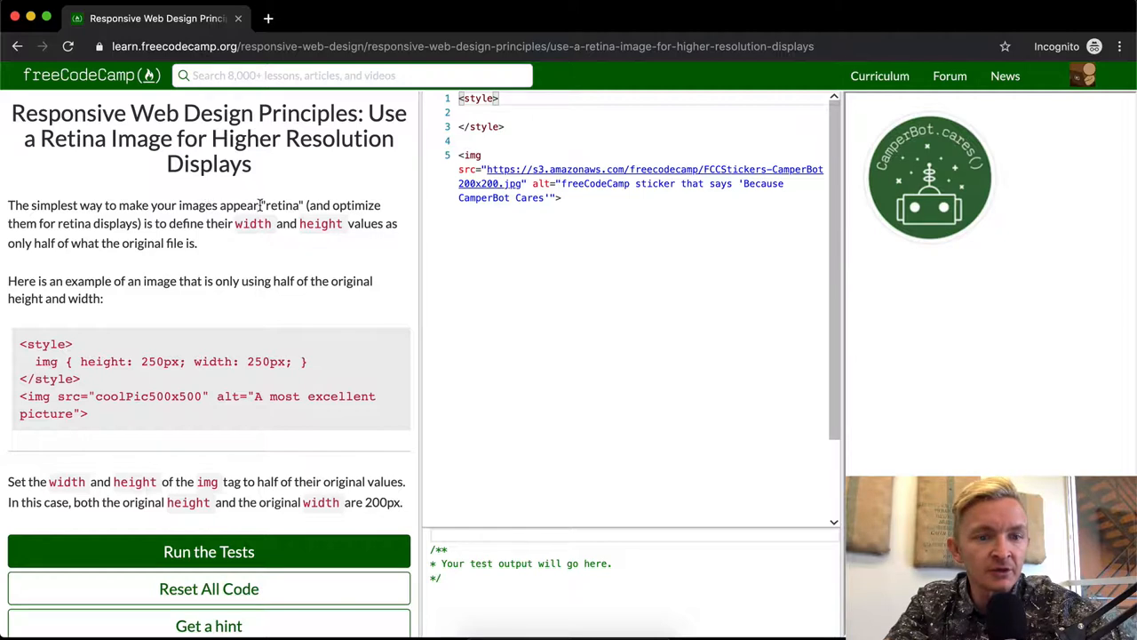
mouse_move(95, 226)
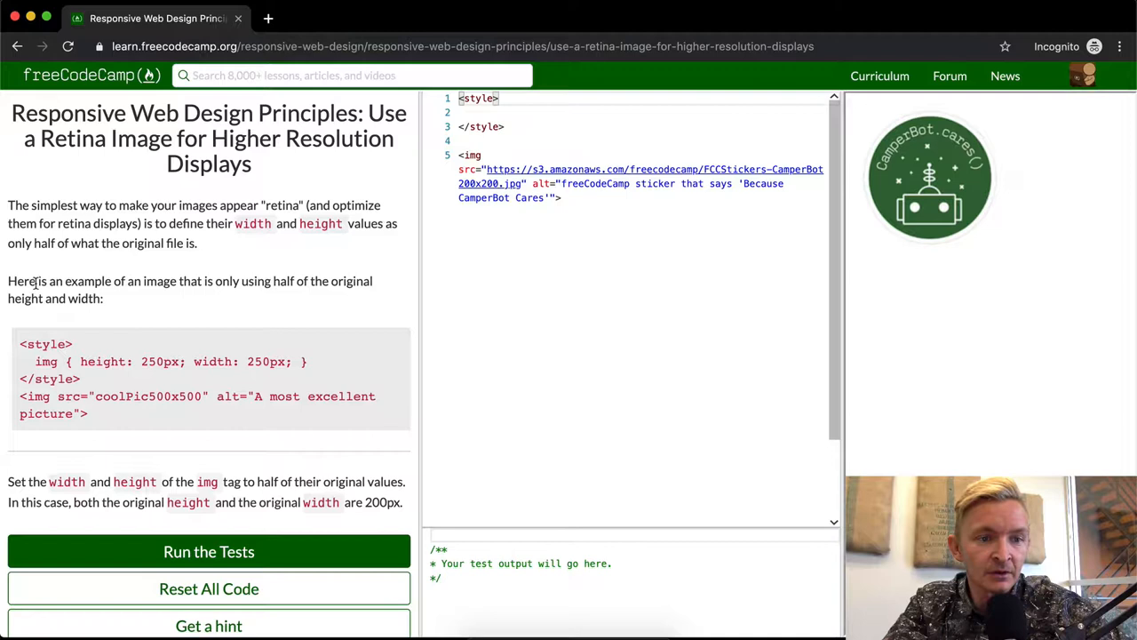
mouse_move(252, 281)
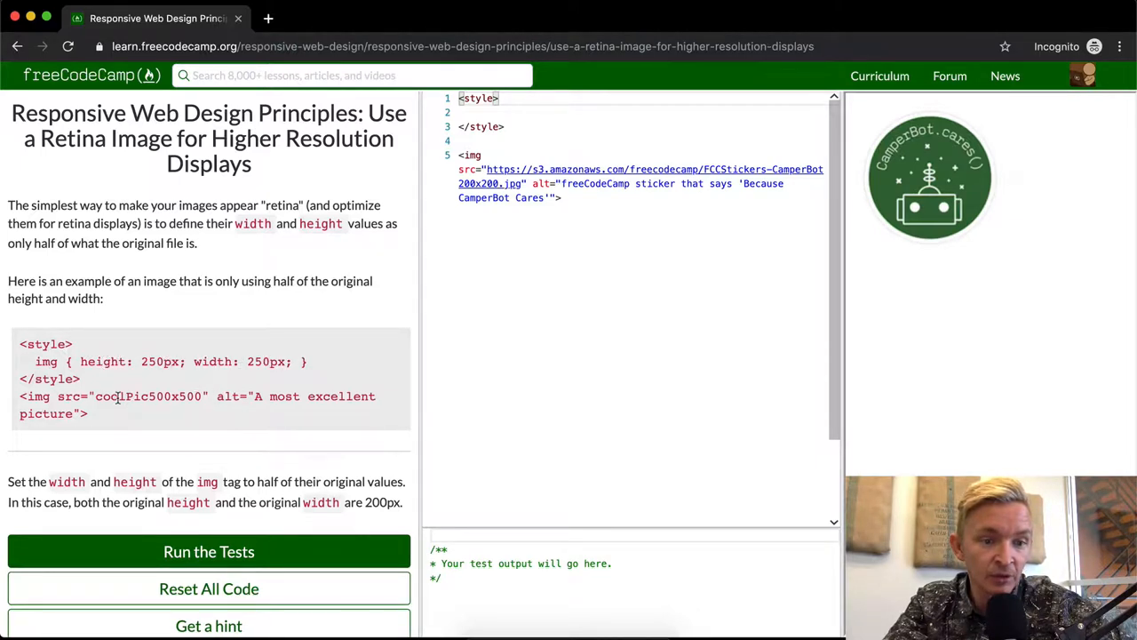
double_click(149, 396)
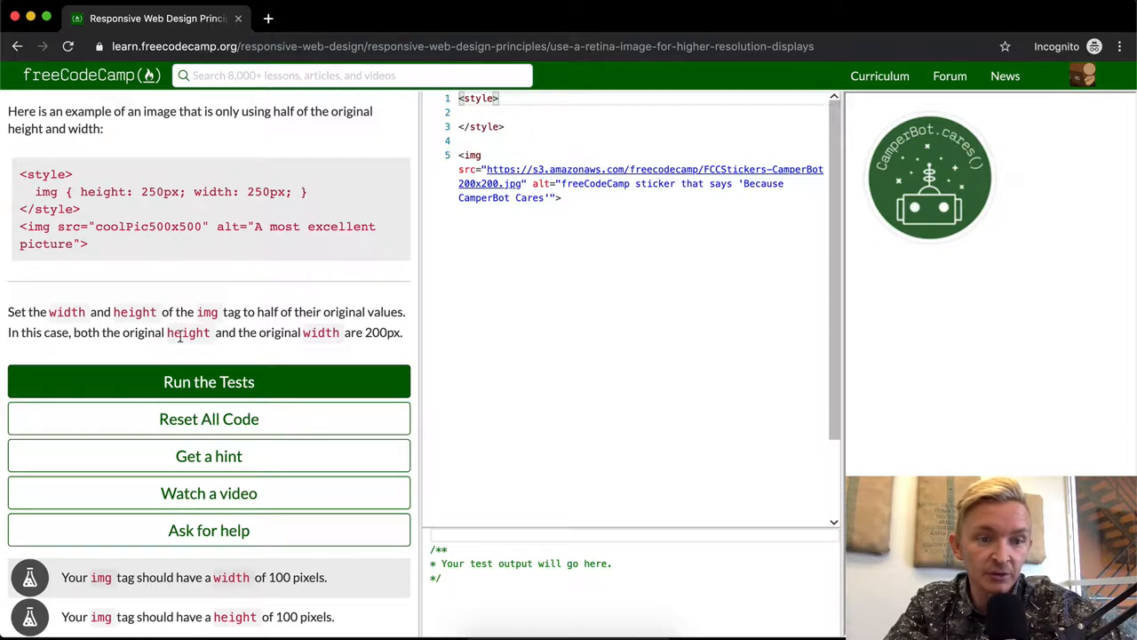
mouse_move(359, 332)
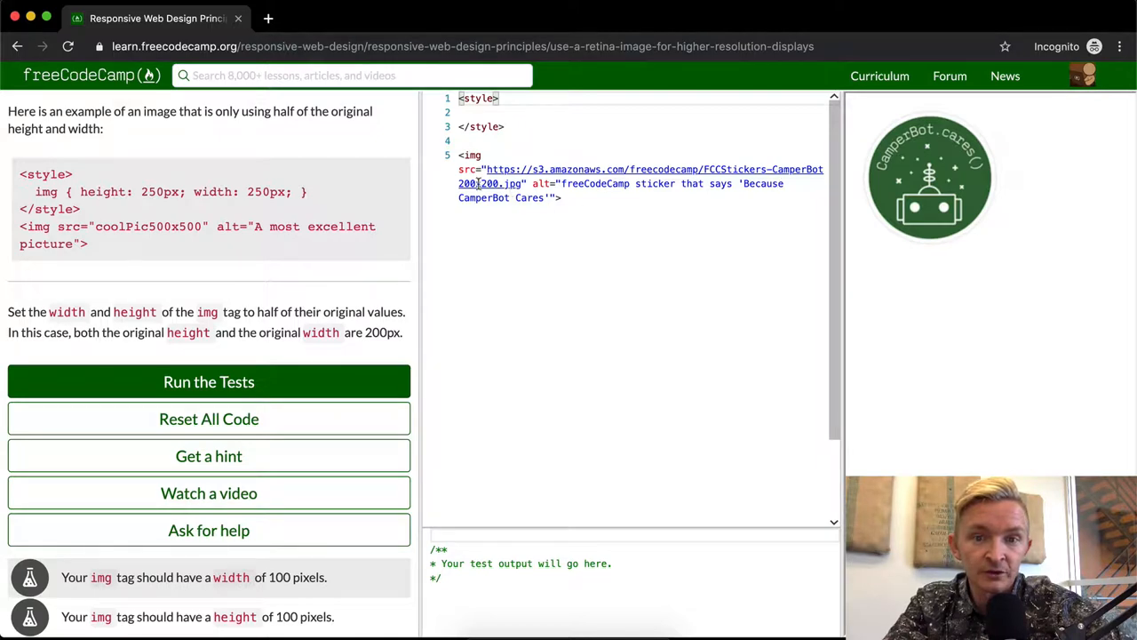
mouse_move(494, 183)
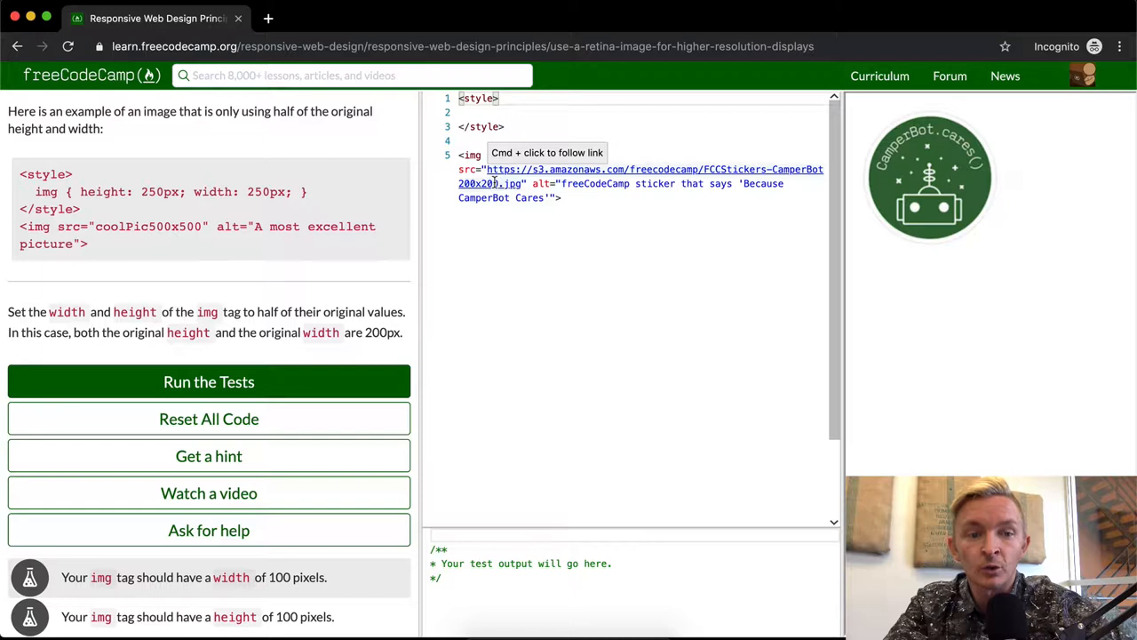
click(575, 114)
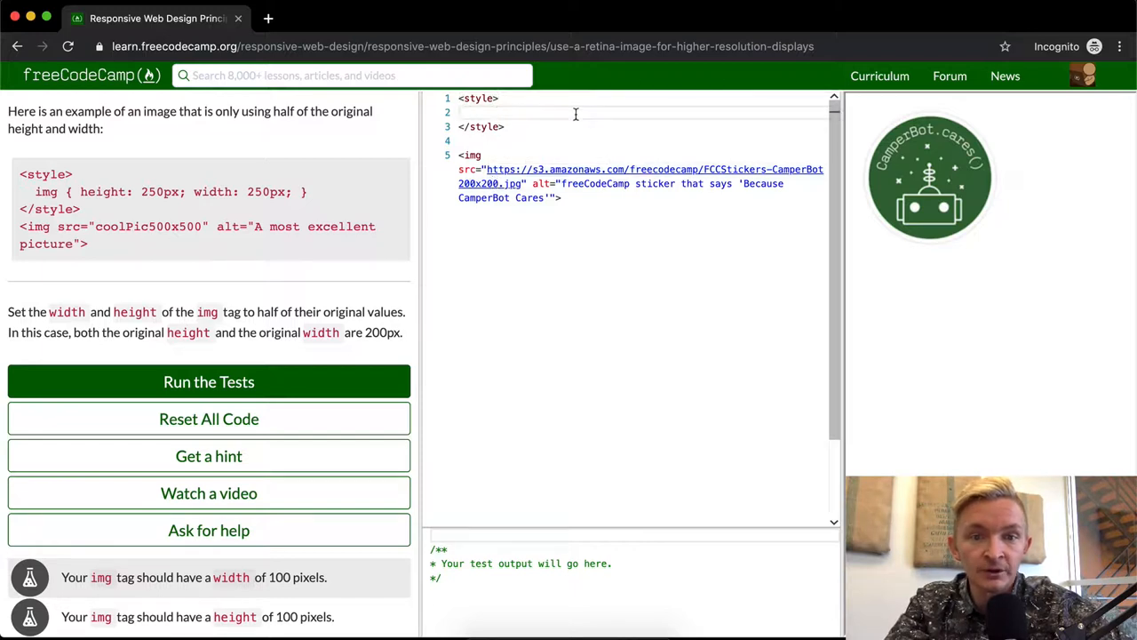
Step: Add an img rule with height 100px and width 100px inside the style block
text(img {})
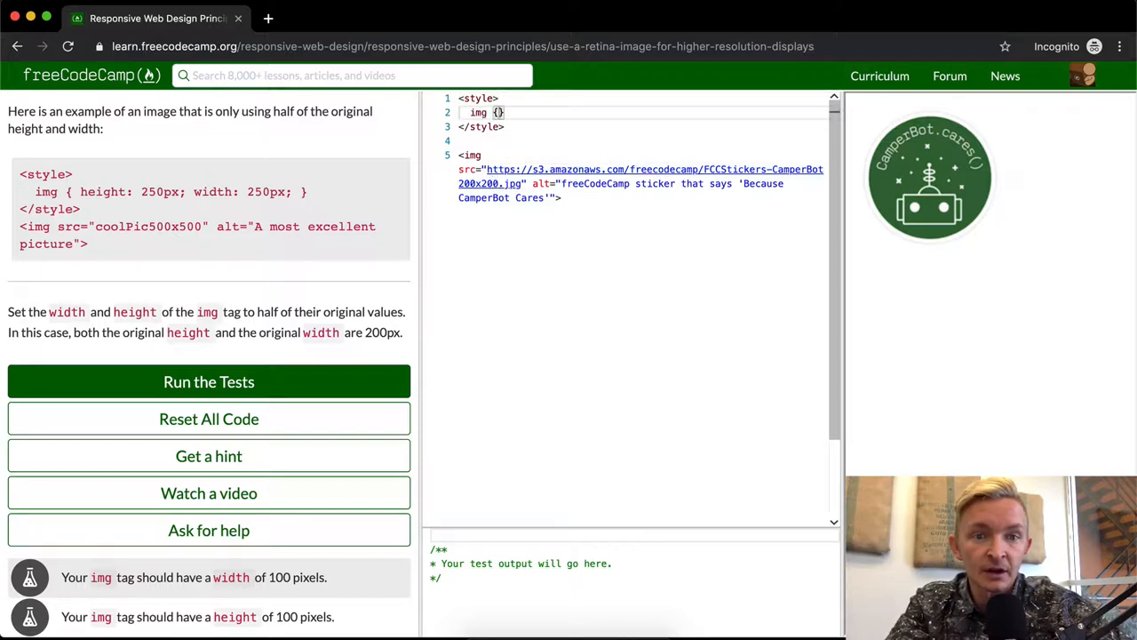
text(height: 1)
text(width:1)
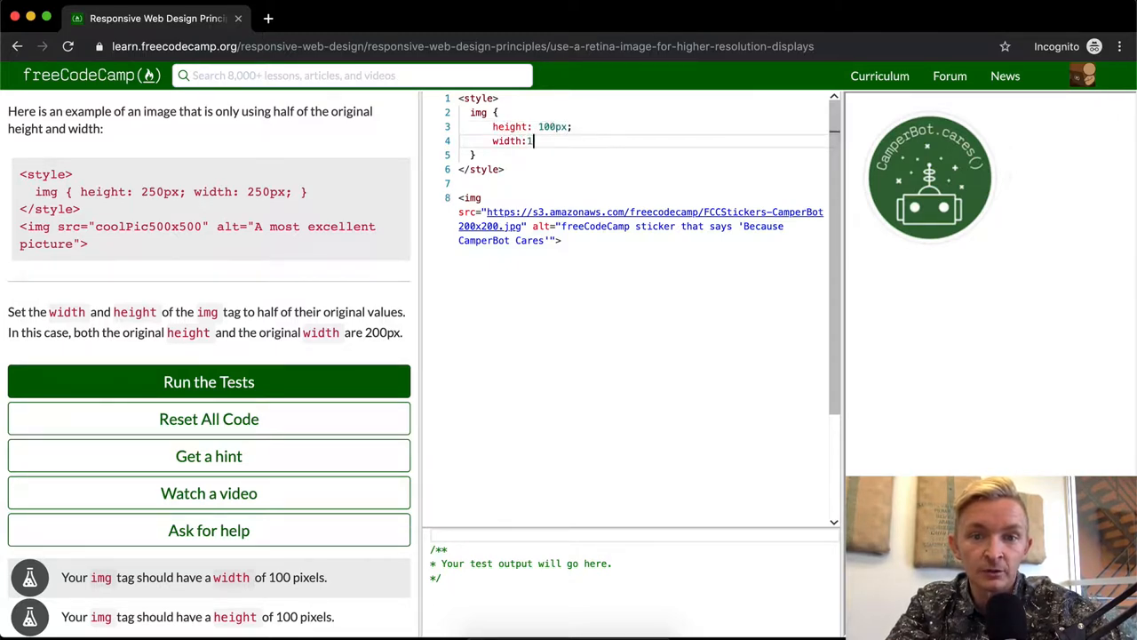
text(00px;)
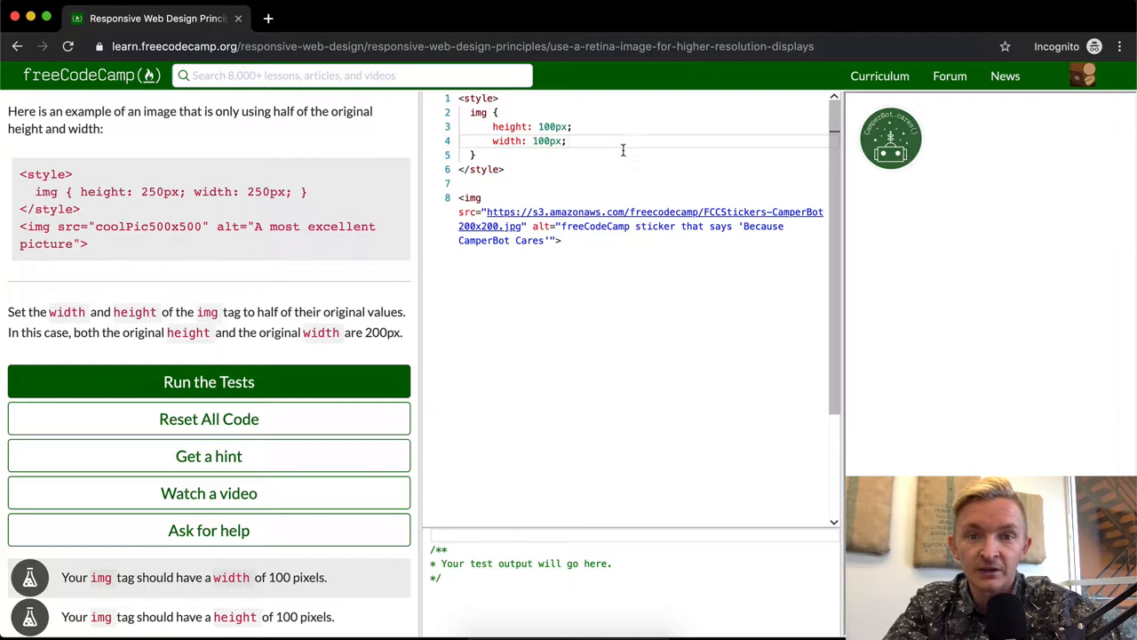
mouse_move(956, 146)
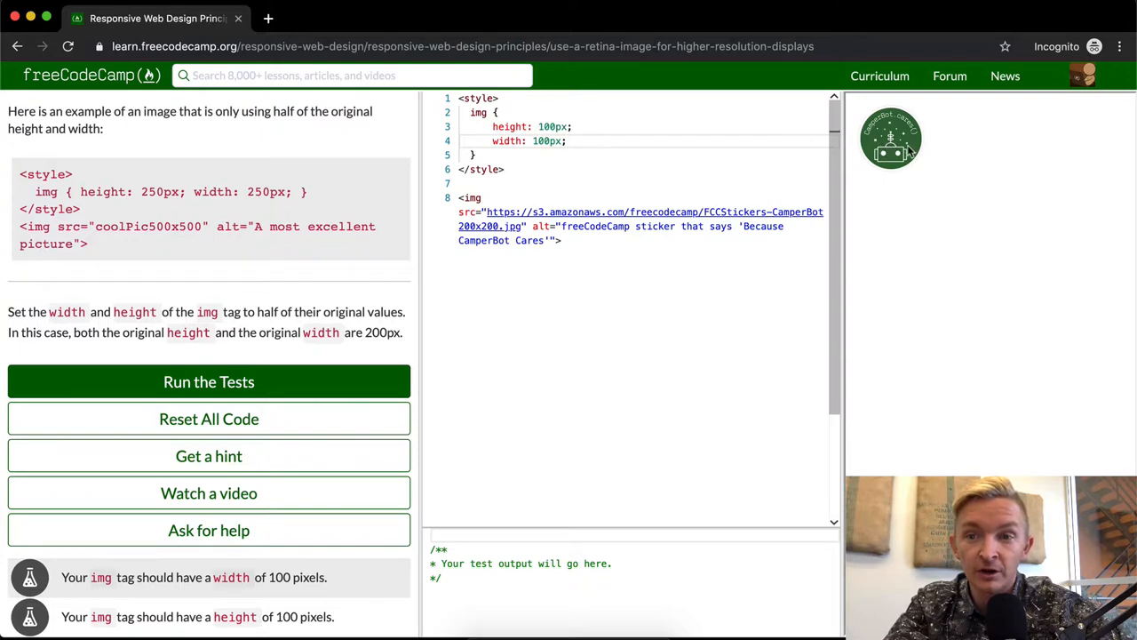
mouse_move(305, 253)
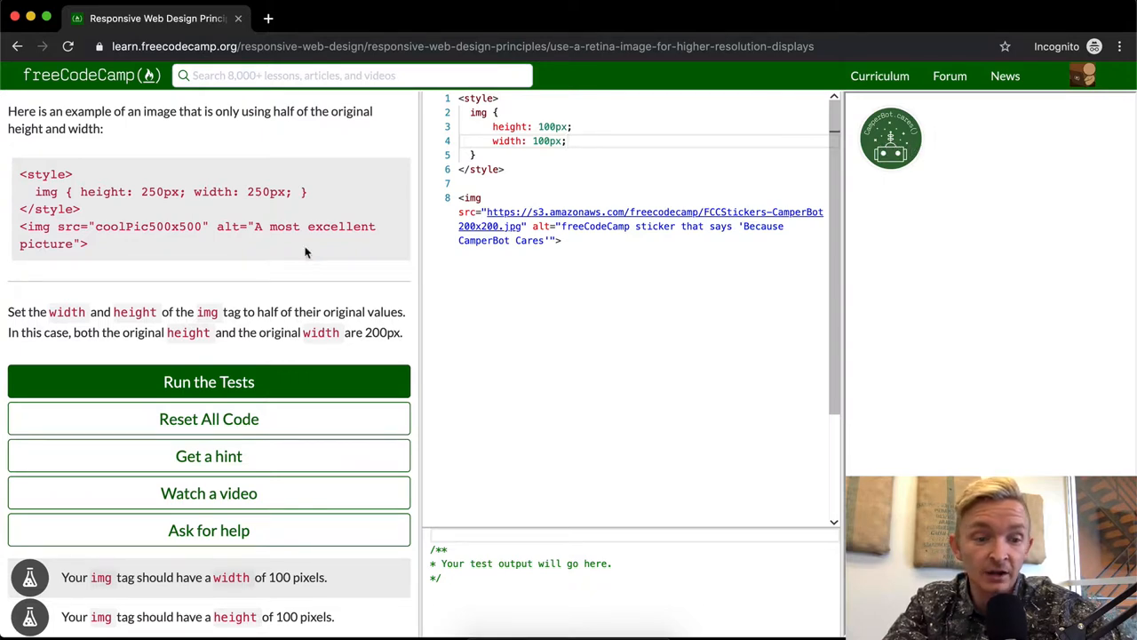
Step: Run the tests to pass both img checks, dismiss the success dialog, and rerun them
click(210, 380)
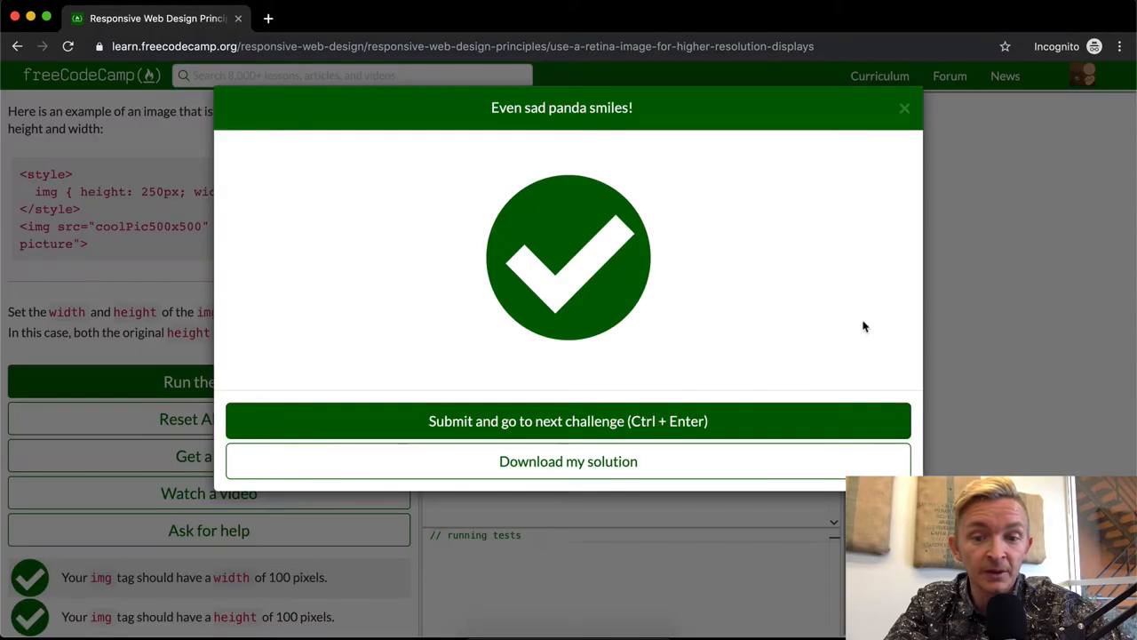
click(904, 109)
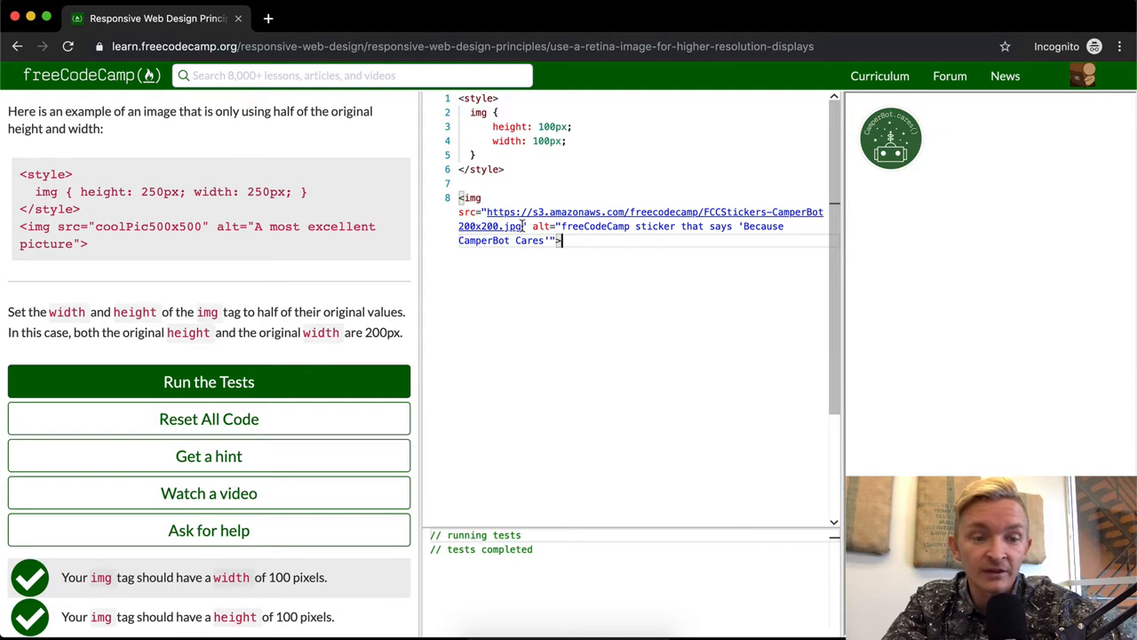
mouse_move(896, 164)
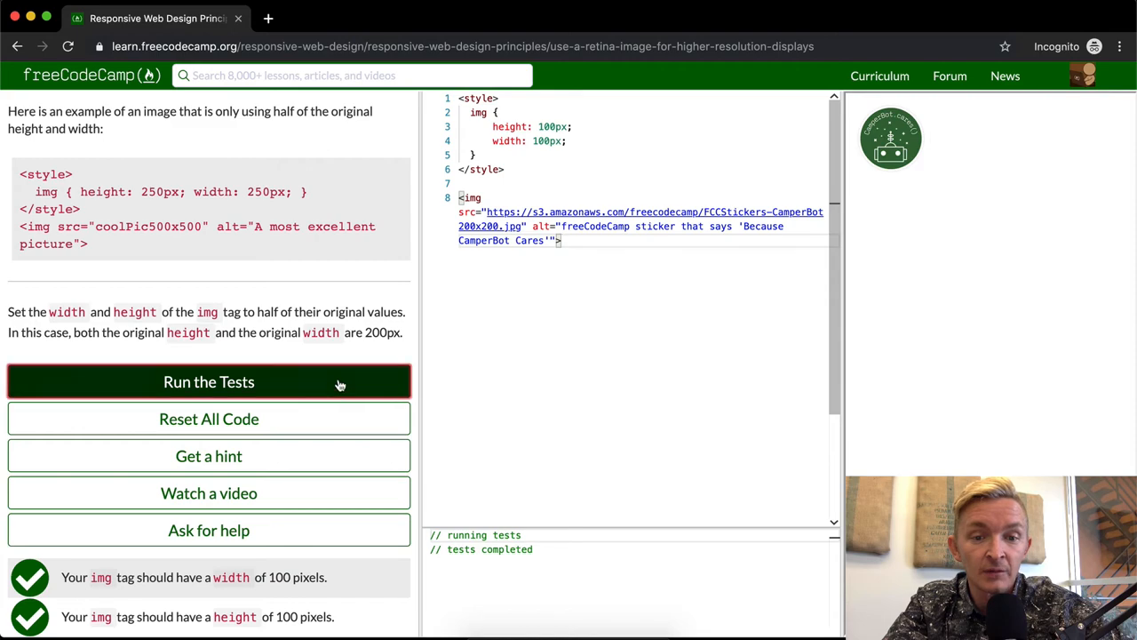
click(209, 380)
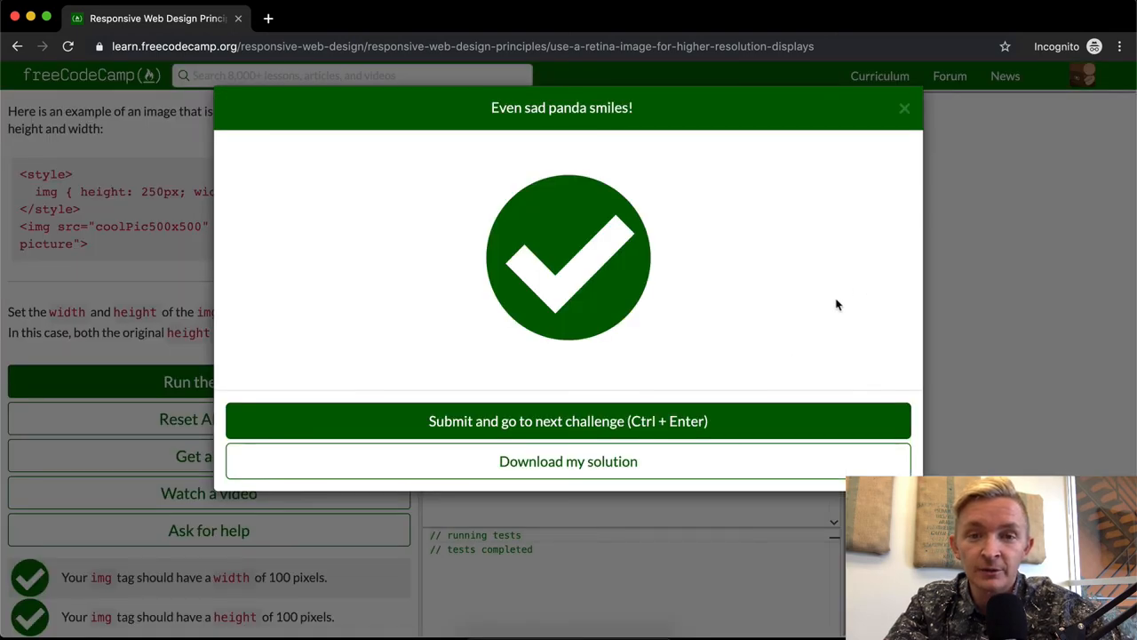